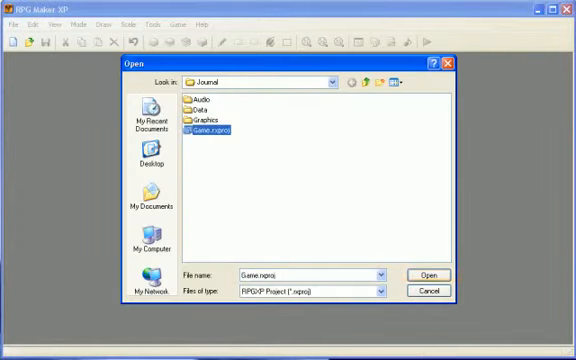
# Open the Journal project's Game.rxproj file.
pyautogui.click(429, 274)
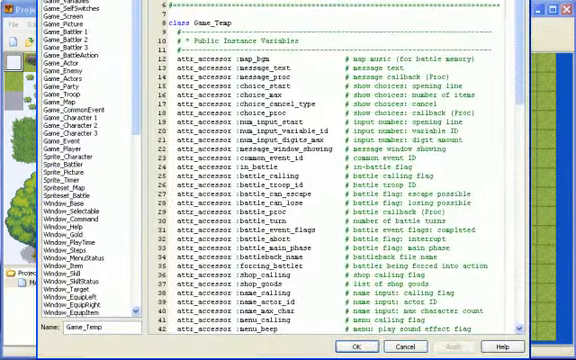
# Add a script named 'Monster album' at the bottom of the list, above Main.
pyautogui.scroll(-3)
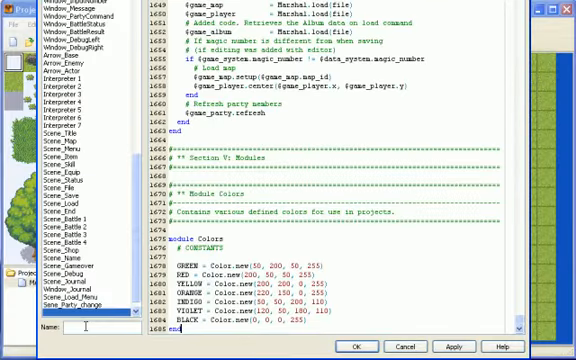
pyautogui.write('Monster album')
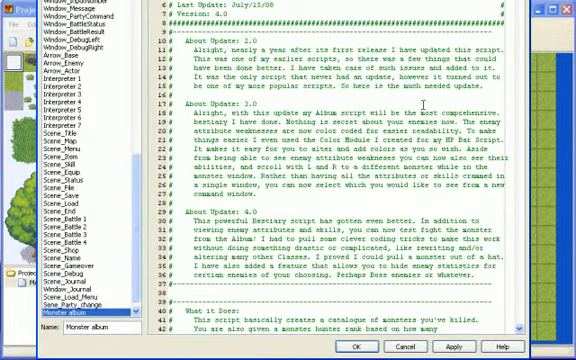
# Scroll through the pasted album script's header down to the Scene_Album usage line.
pyautogui.scroll(-3)
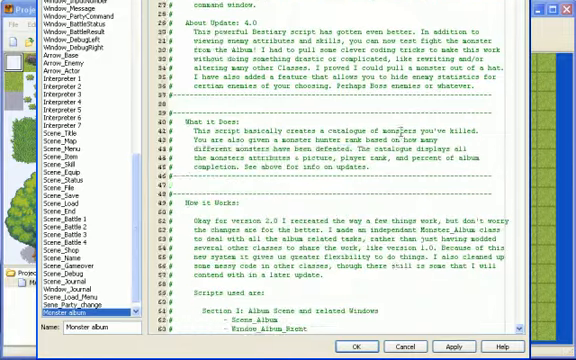
pyautogui.scroll(-3)
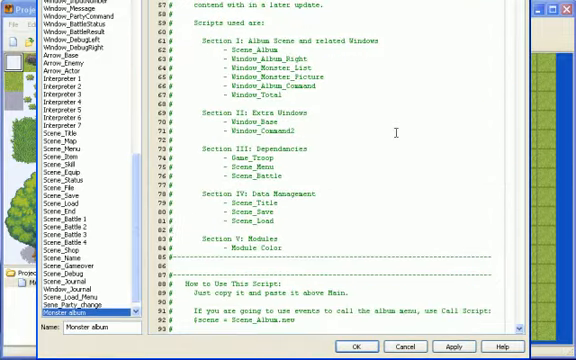
pyautogui.scroll(-3)
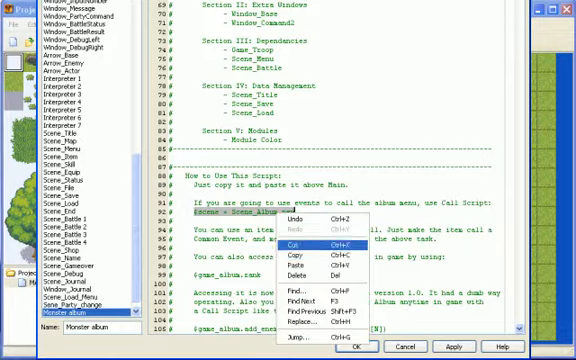
# Copy the '$scene = Scene_Album.new' line and browse Scene_Menu's command entries.
pyautogui.click(295, 230)
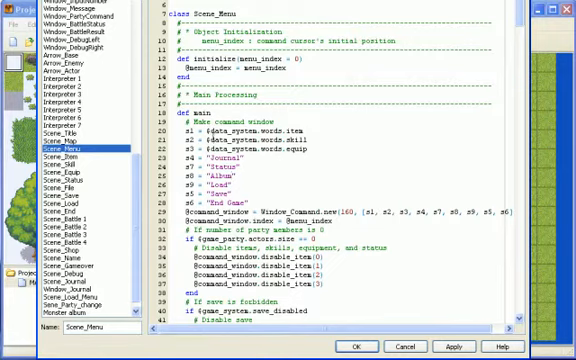
pyautogui.scroll(-3)
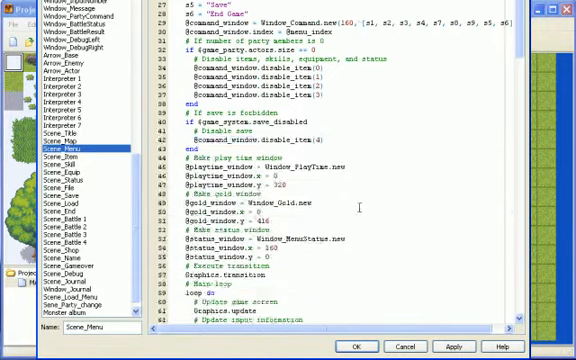